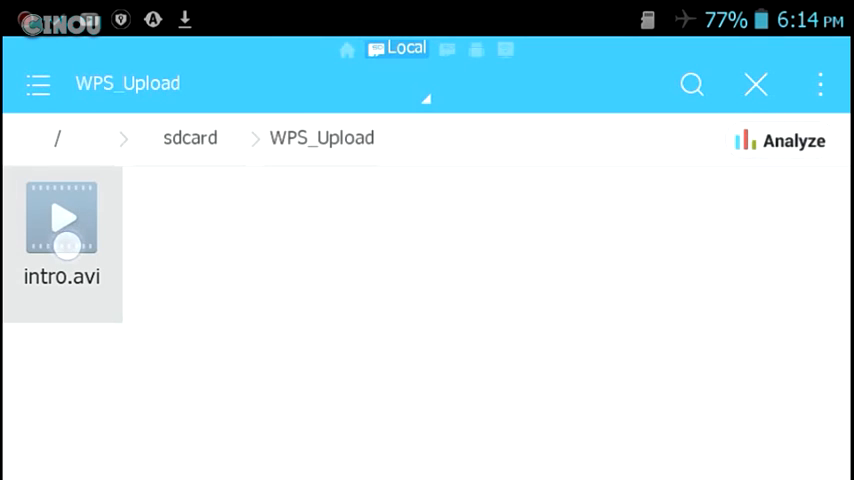
View intro.avi's properties showing 1.75 GB, then dismiss them and return to the home screen
left_click(820, 84)
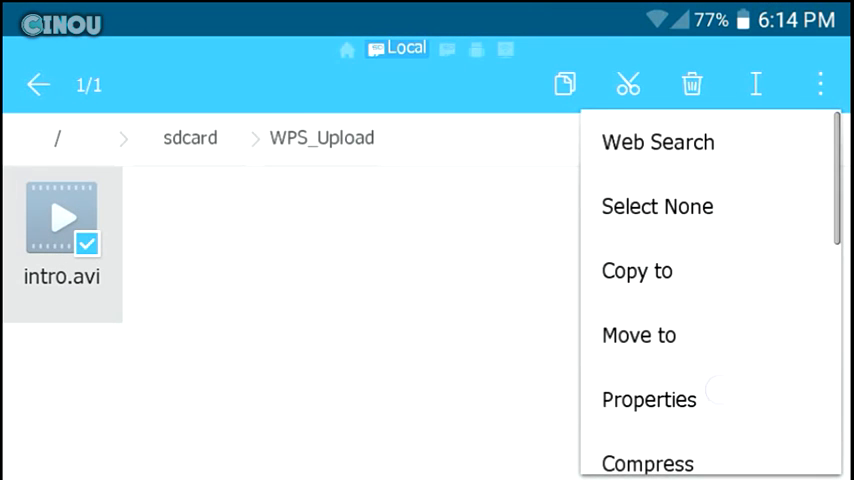
left_click(648, 400)
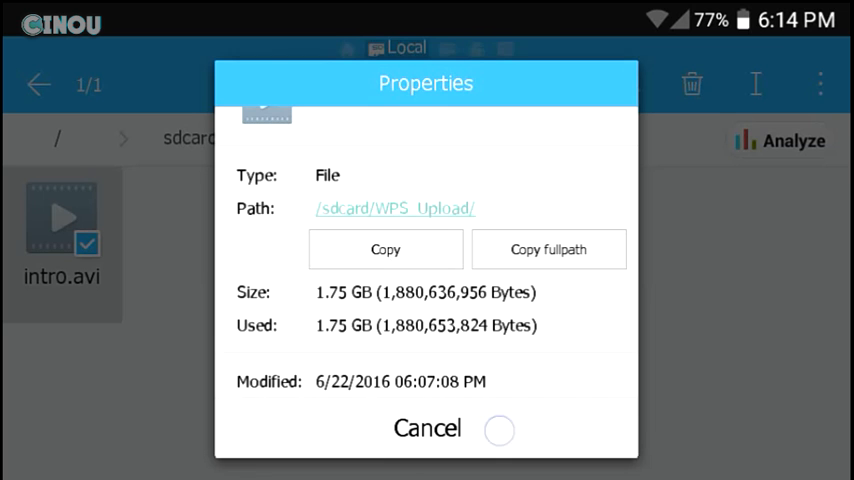
left_click(428, 428)
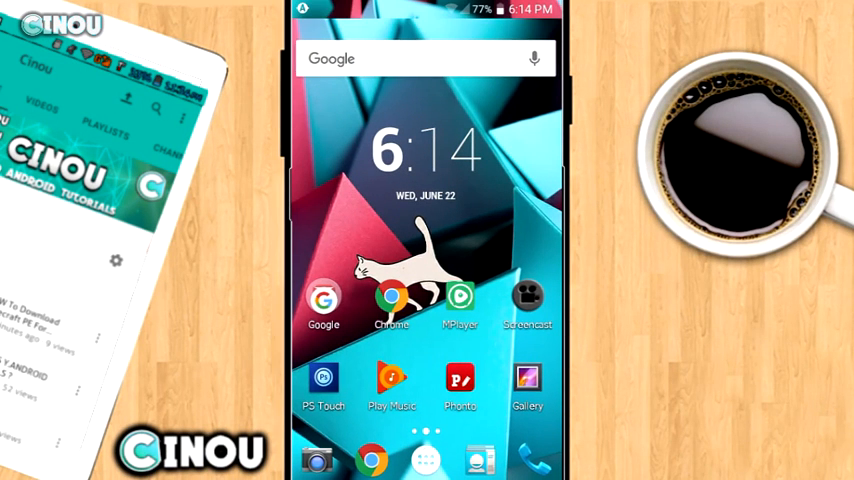
Launch AndroVid Pro from the app drawer and load the 1.8 GB 1920x1080 intro clip
left_click(424, 460)
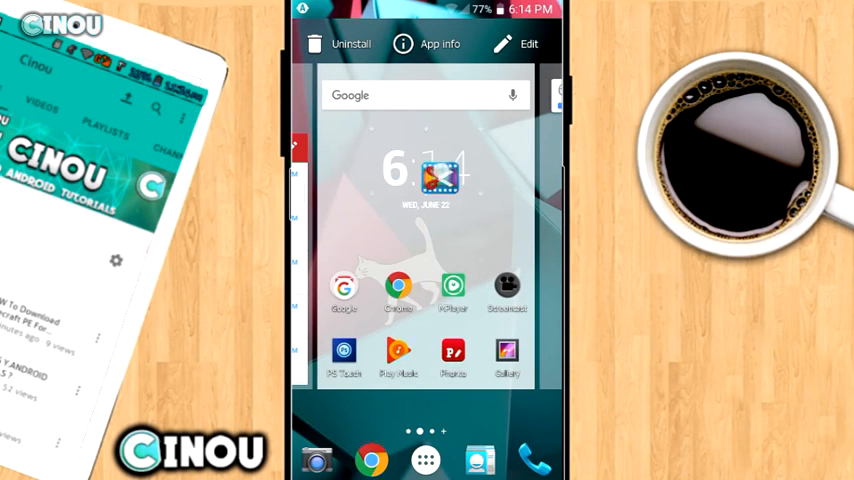
left_click(424, 460)
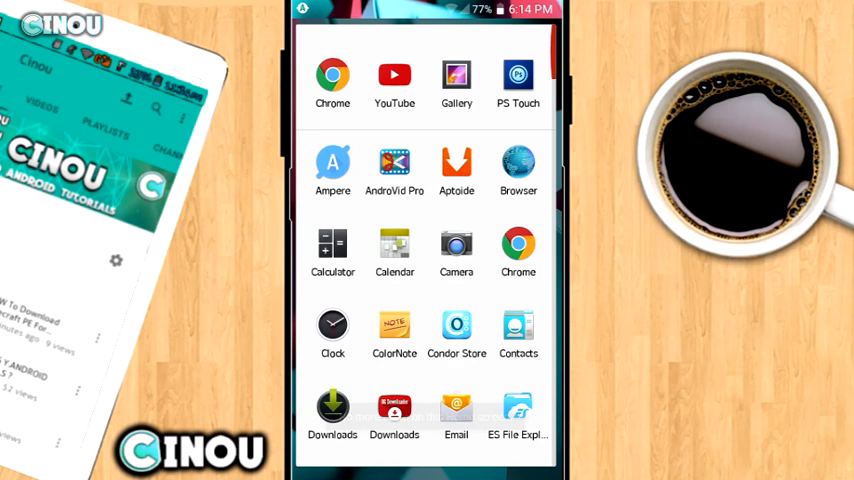
left_click(394, 170)
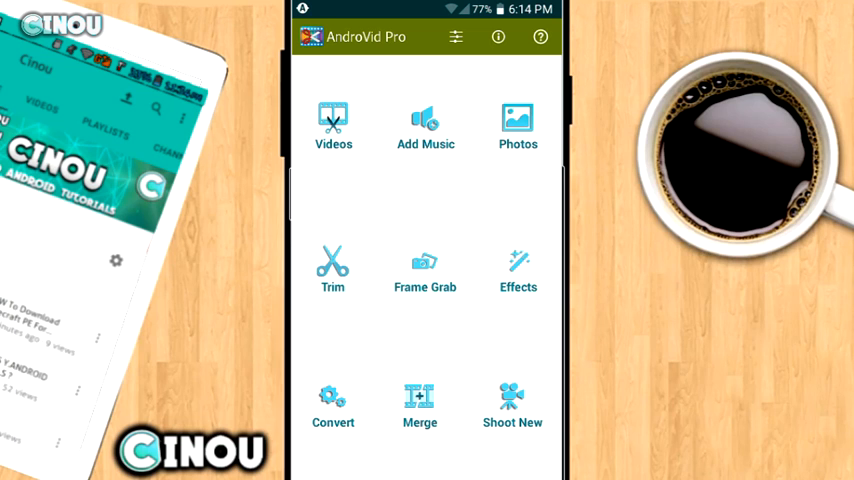
left_click(332, 120)
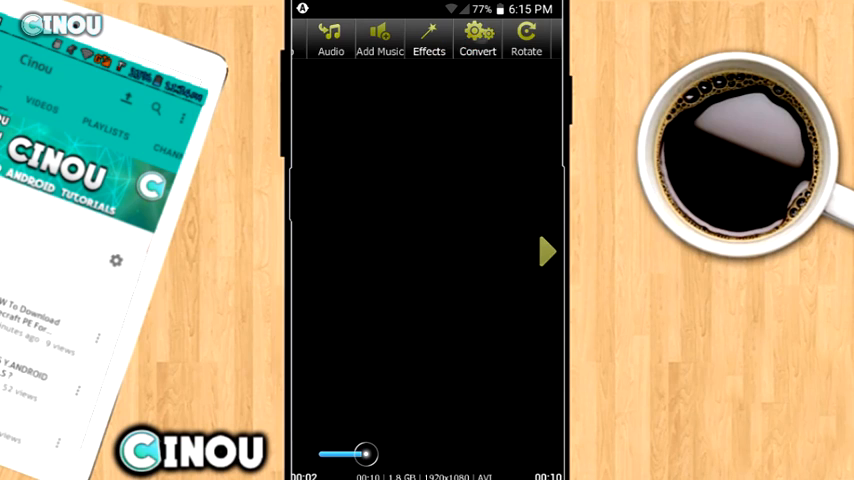
Configure the intro clip's conversion as 1080p, MP4 format and HIGH quality
left_click(476, 40)
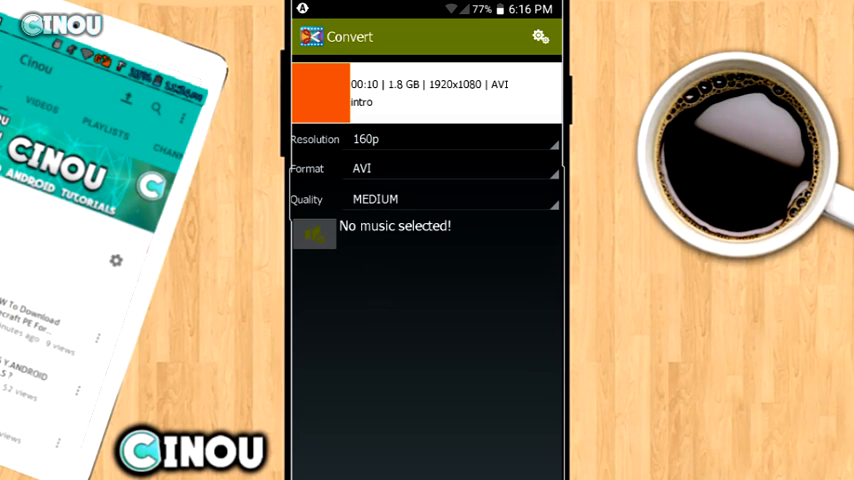
left_click(450, 140)
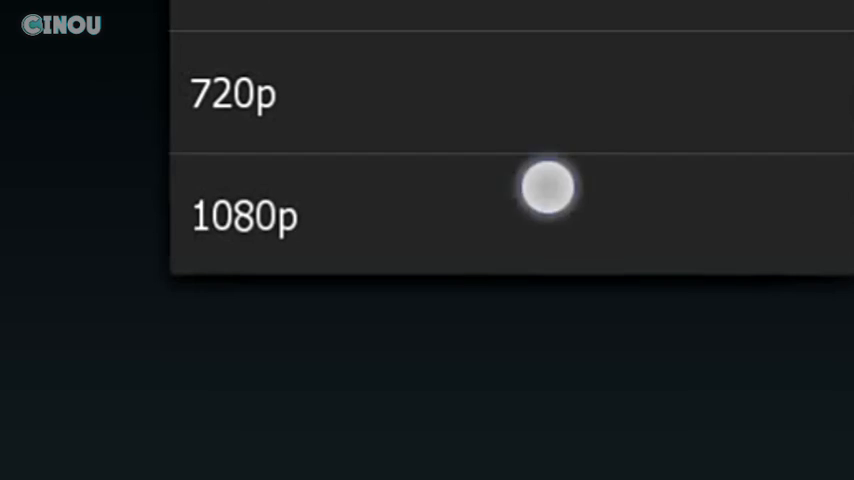
left_click(244, 216)
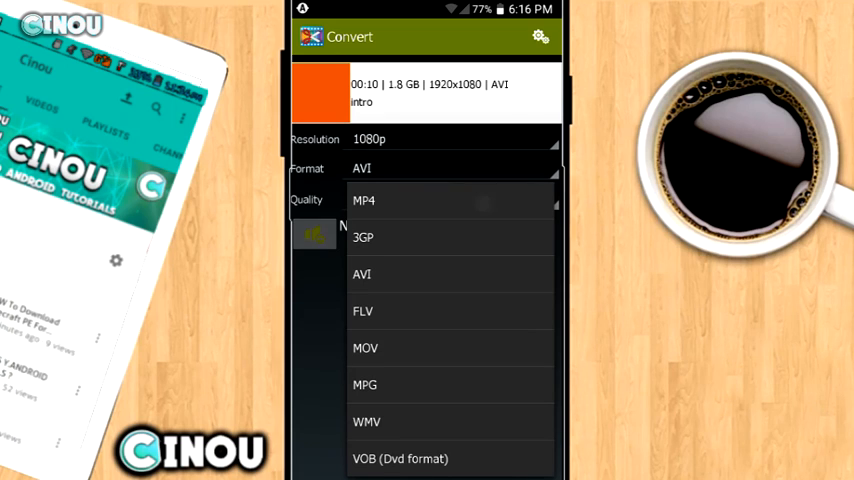
left_click(364, 200)
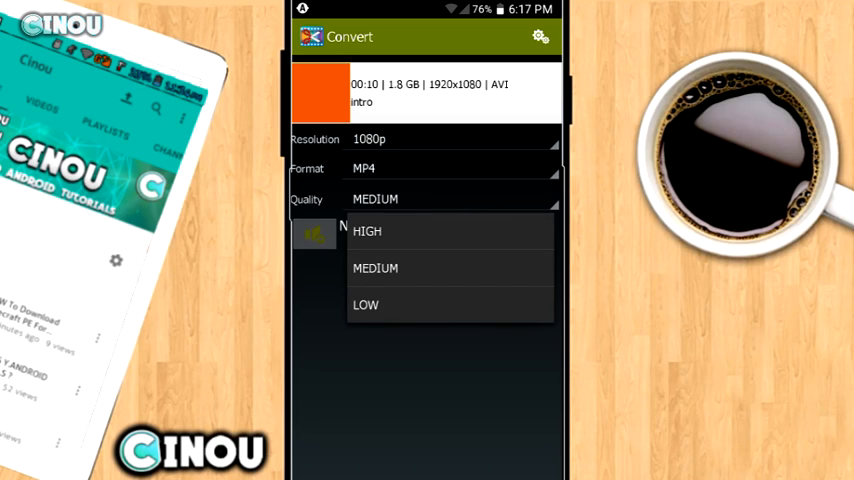
left_click(368, 232)
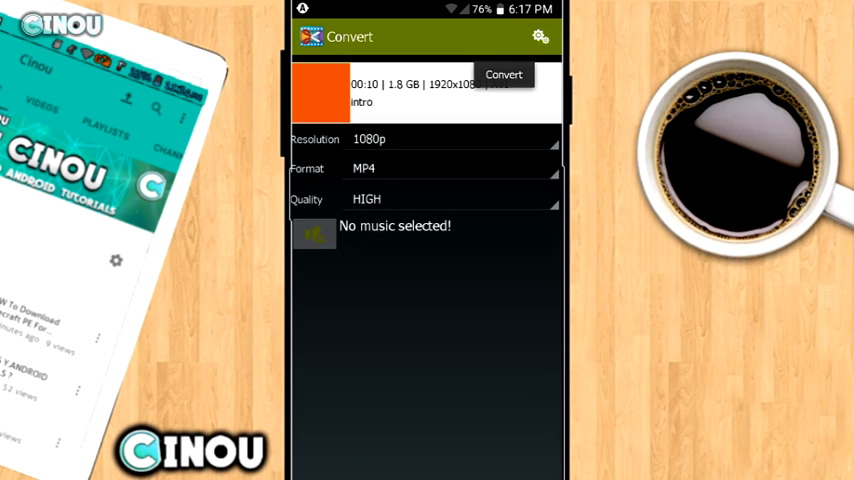
Start the conversion and let it produce the new intro_00 MP4 file
left_click(504, 74)
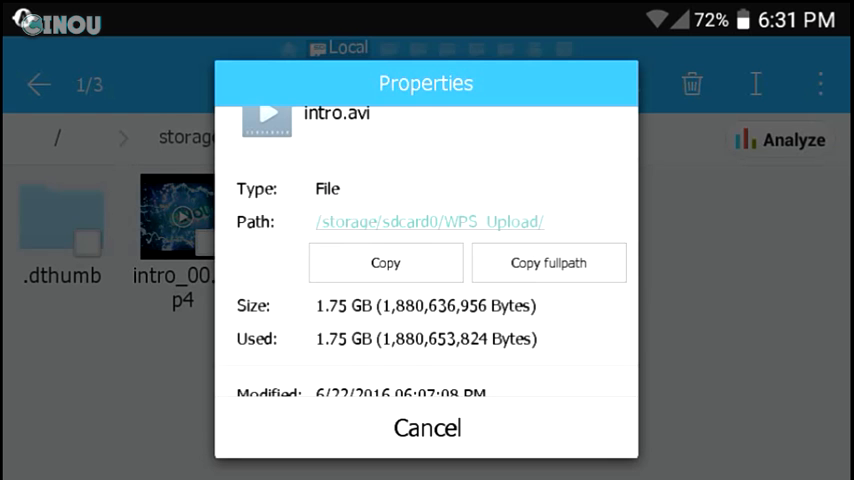
View the properties of intro_00.mp4, showing it is only 5.06 MB
left_click(428, 428)
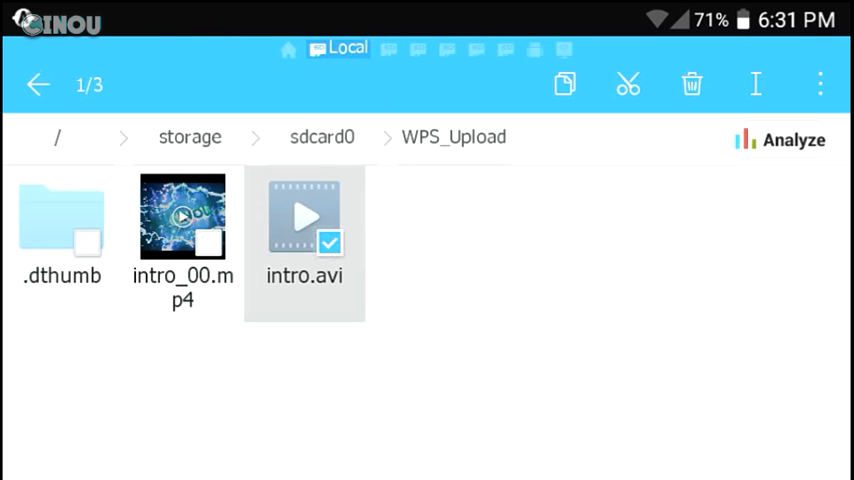
left_click(184, 216)
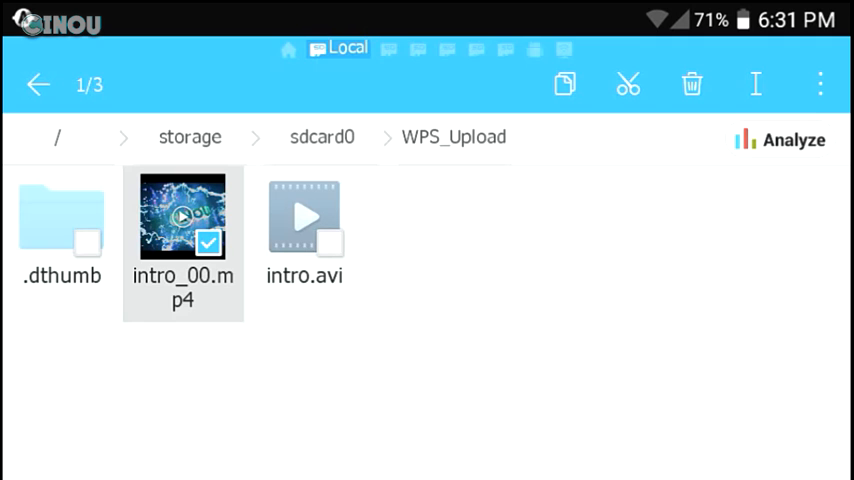
left_click(820, 84)
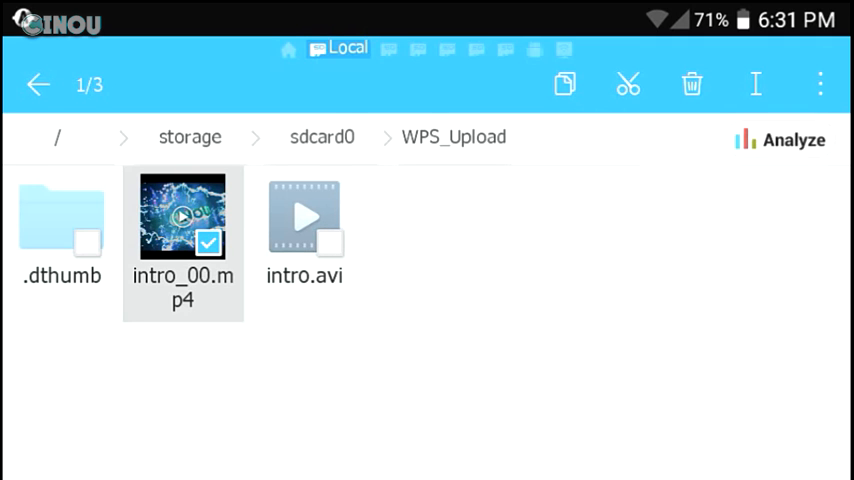
left_click(820, 84)
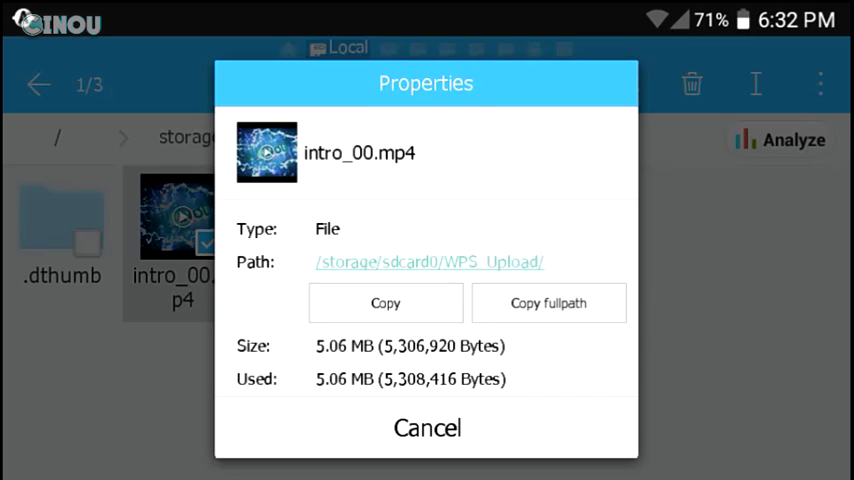
Play intro_00.mp4, pausing briefly and resuming to check its quality
left_click(428, 428)
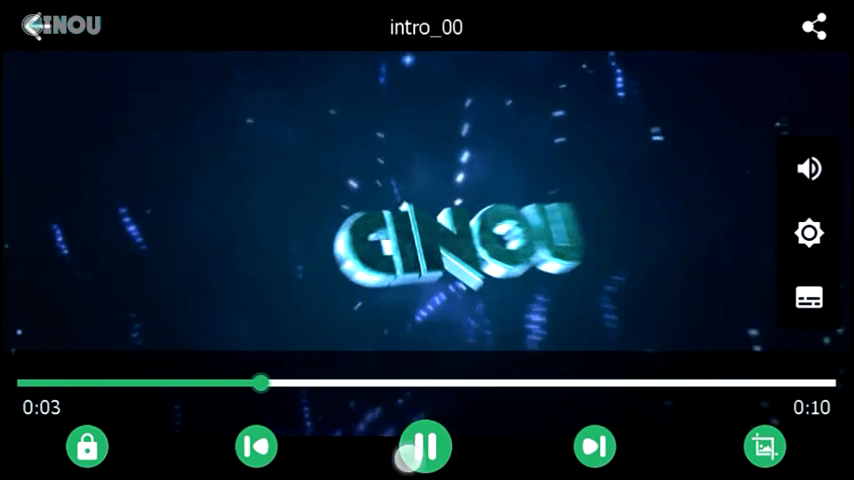
left_click(424, 448)
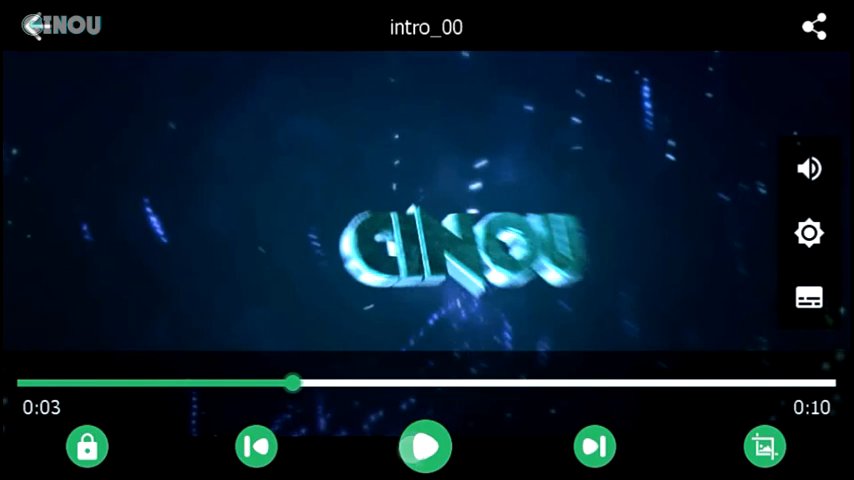
left_click(424, 446)
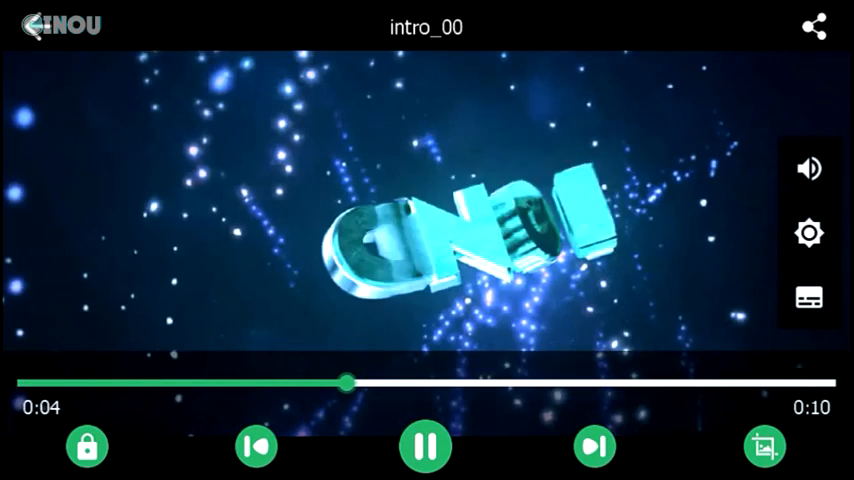